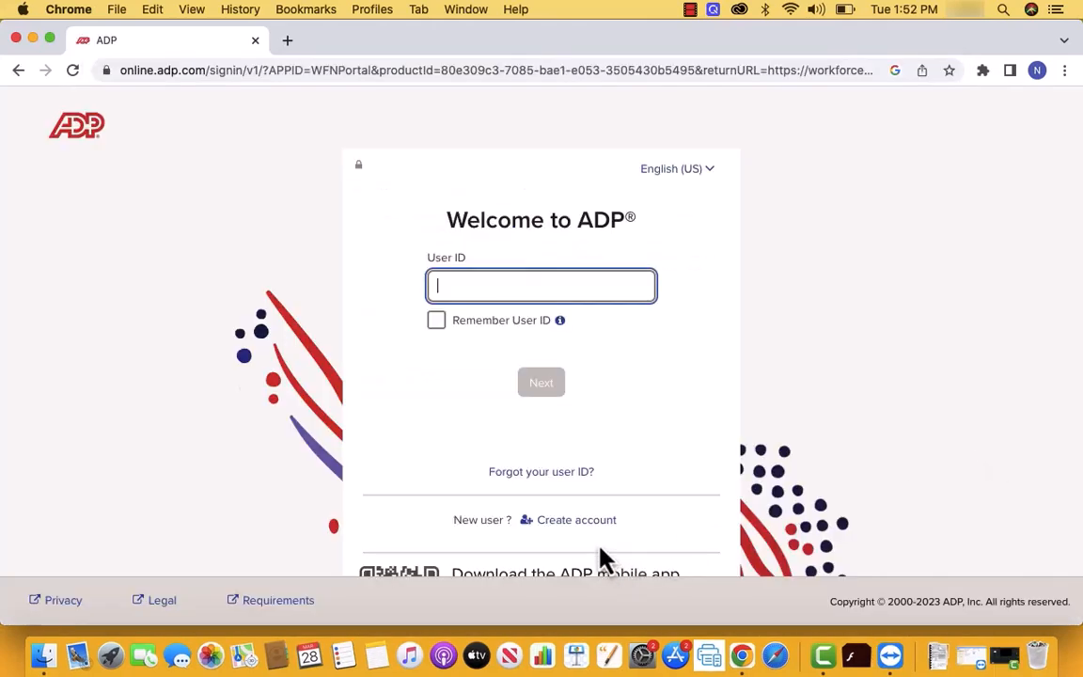
pyautogui.moveTo(576, 519)
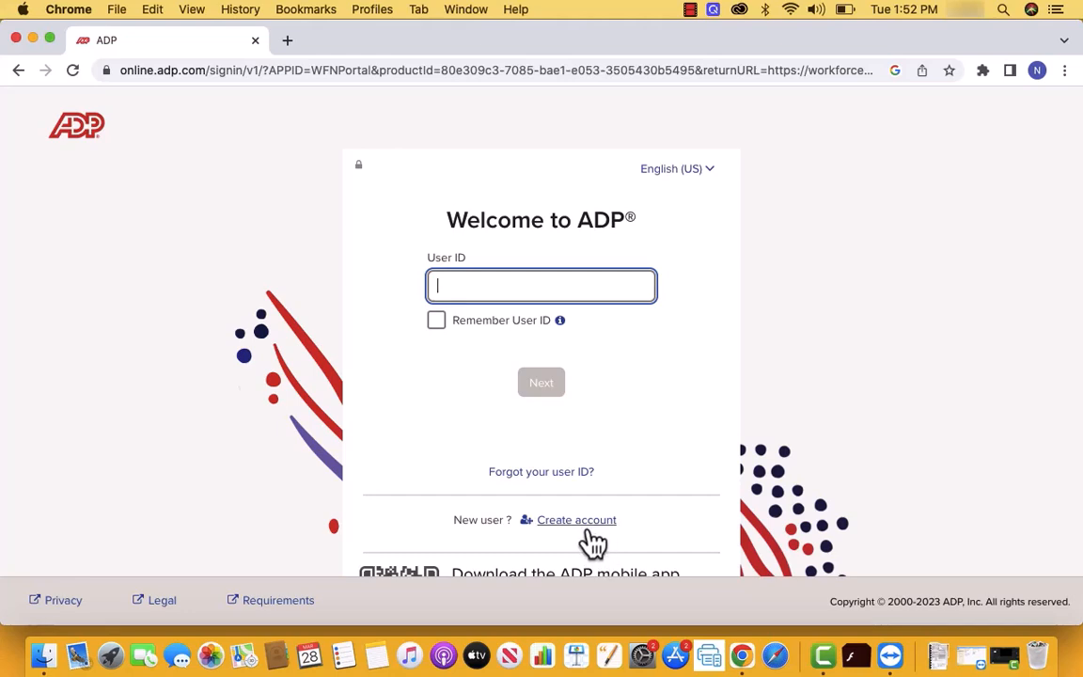
pyautogui.moveTo(608, 536)
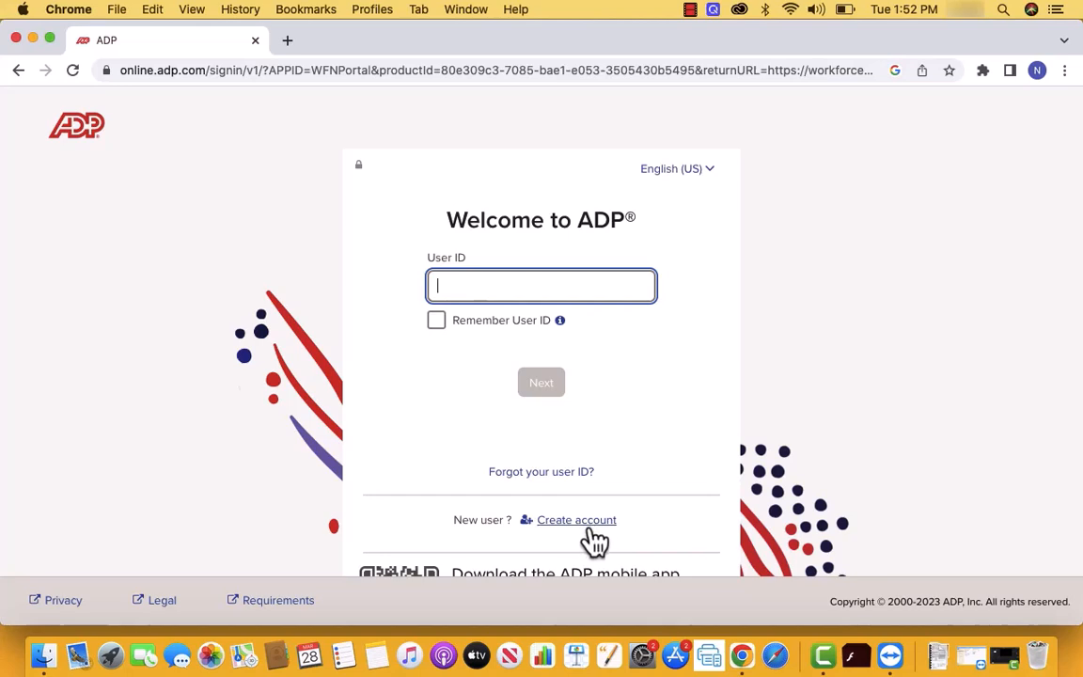
pyautogui.moveTo(591, 539)
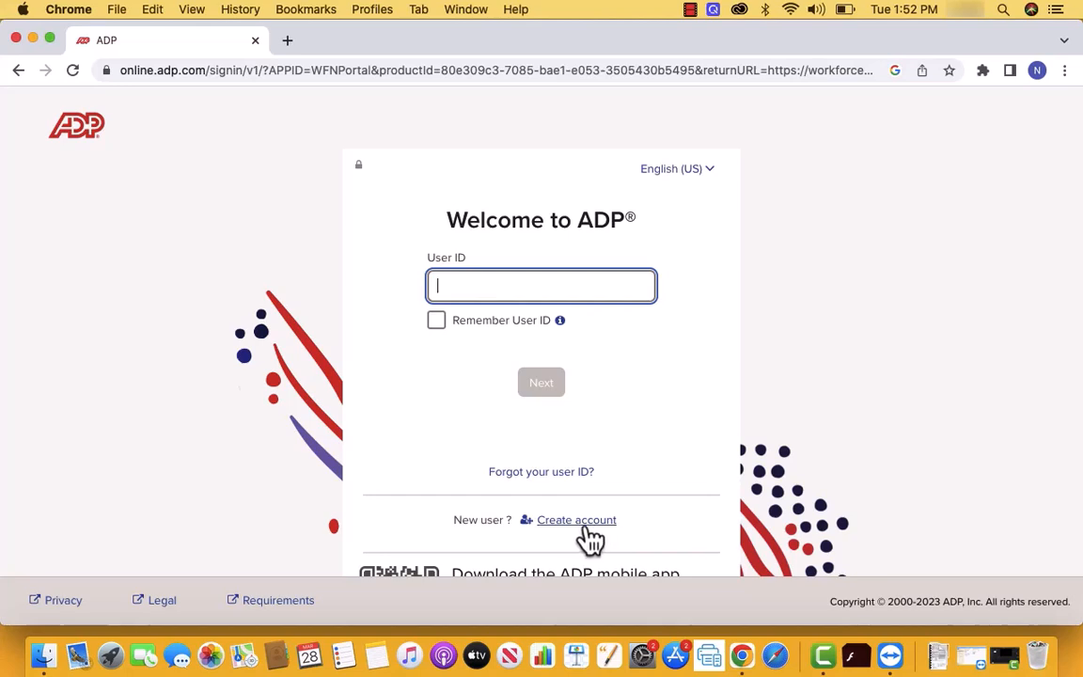
# - Follow the 'Create account' link next to 'New user?' on the ADP sign-in page
pyautogui.click(577, 519)
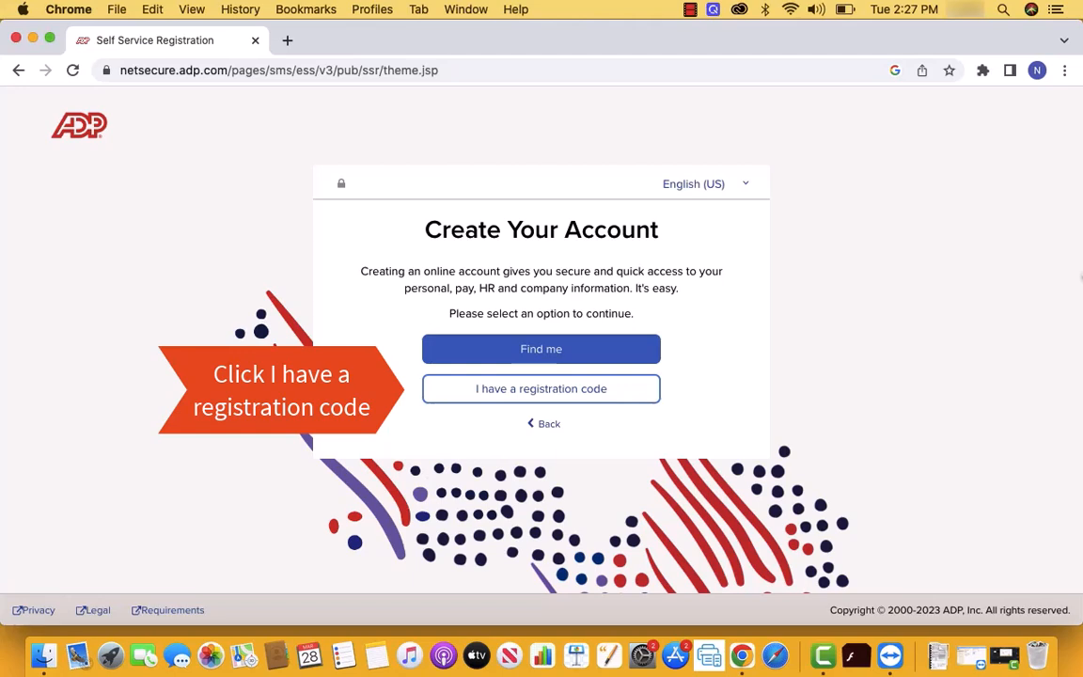
# - Choose 'I have a registration code' as the registration method
pyautogui.click(541, 388)
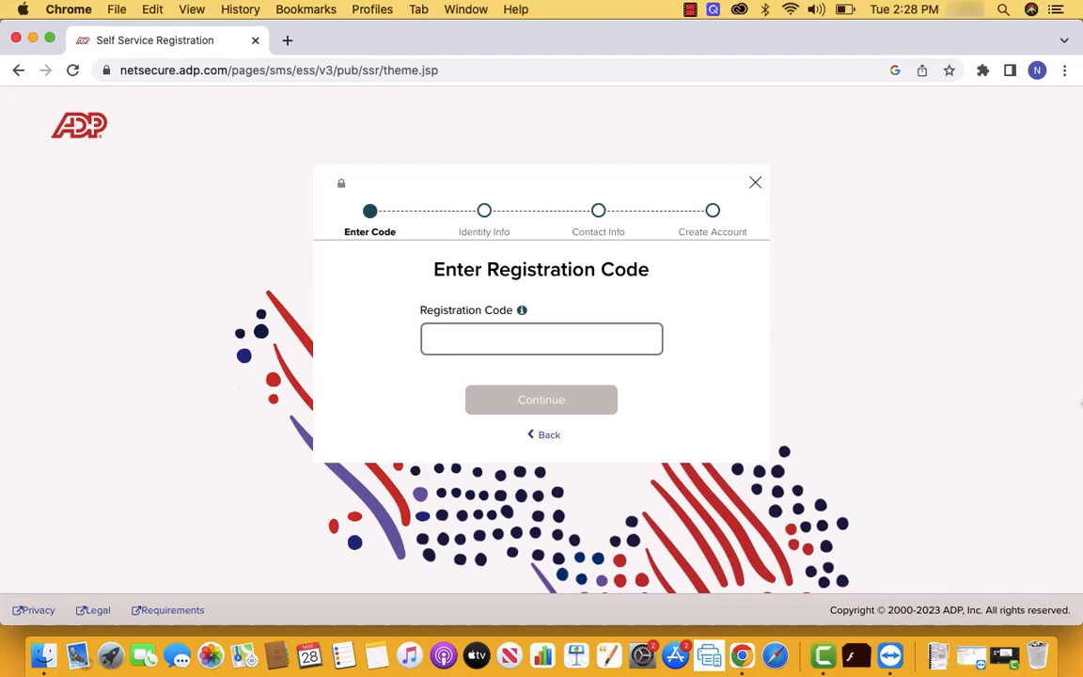
# - Enter the registration code and continue through the identity info step
pyautogui.click(541, 400)
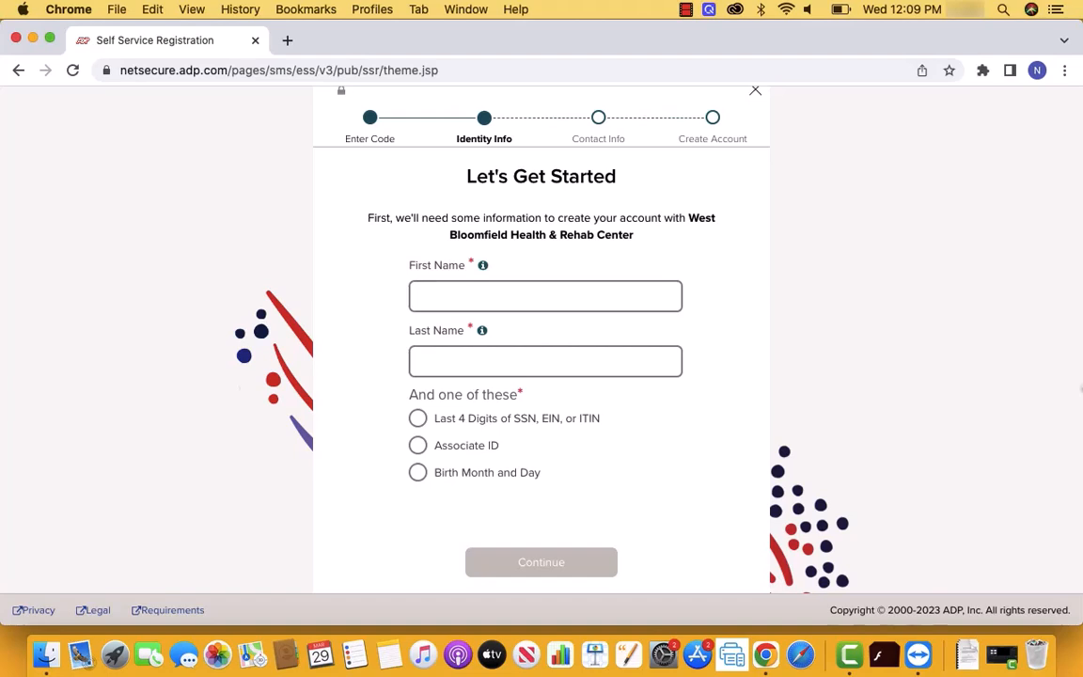
pyautogui.click(541, 561)
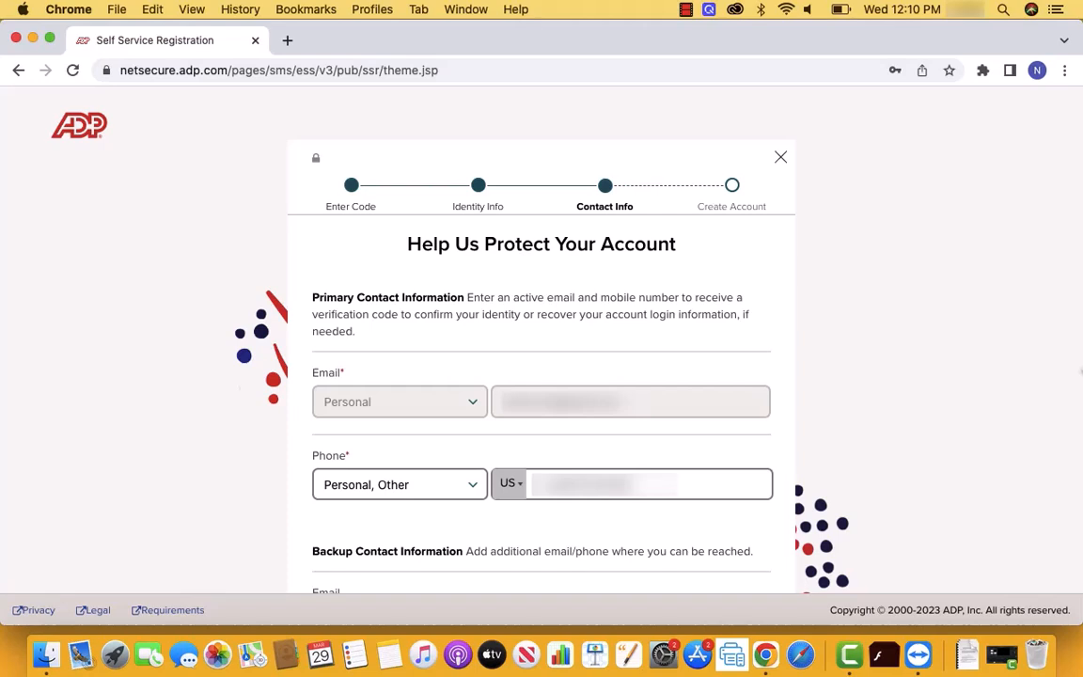
# - Submit the primary email and phone details with Yes for text/call consent
pyautogui.scroll(-3)
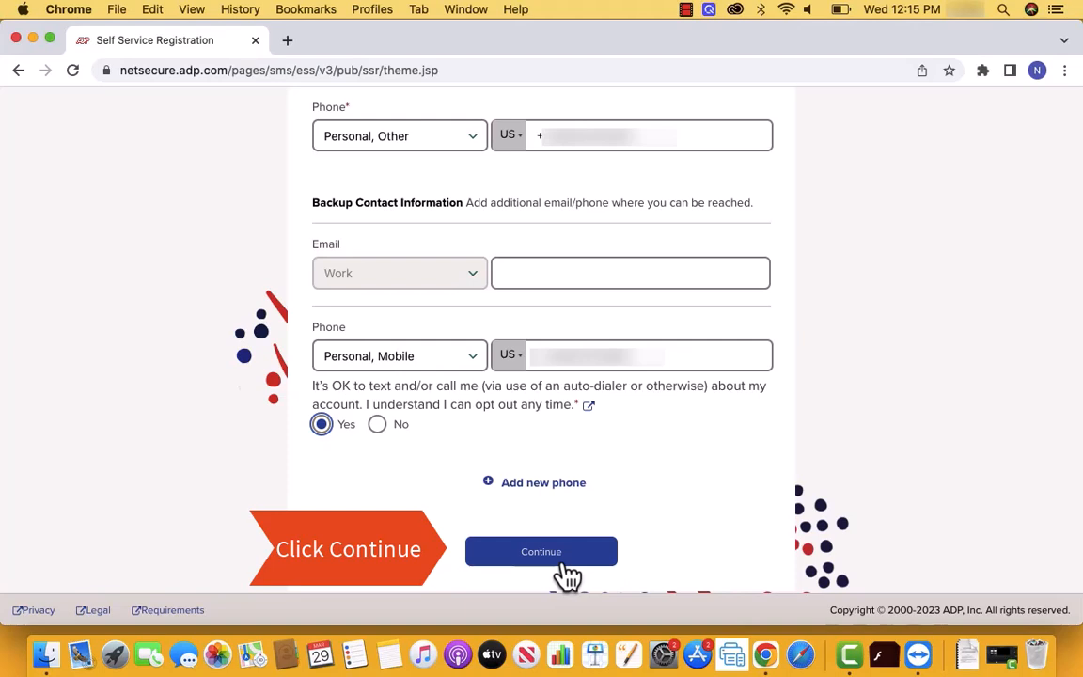
pyautogui.click(541, 551)
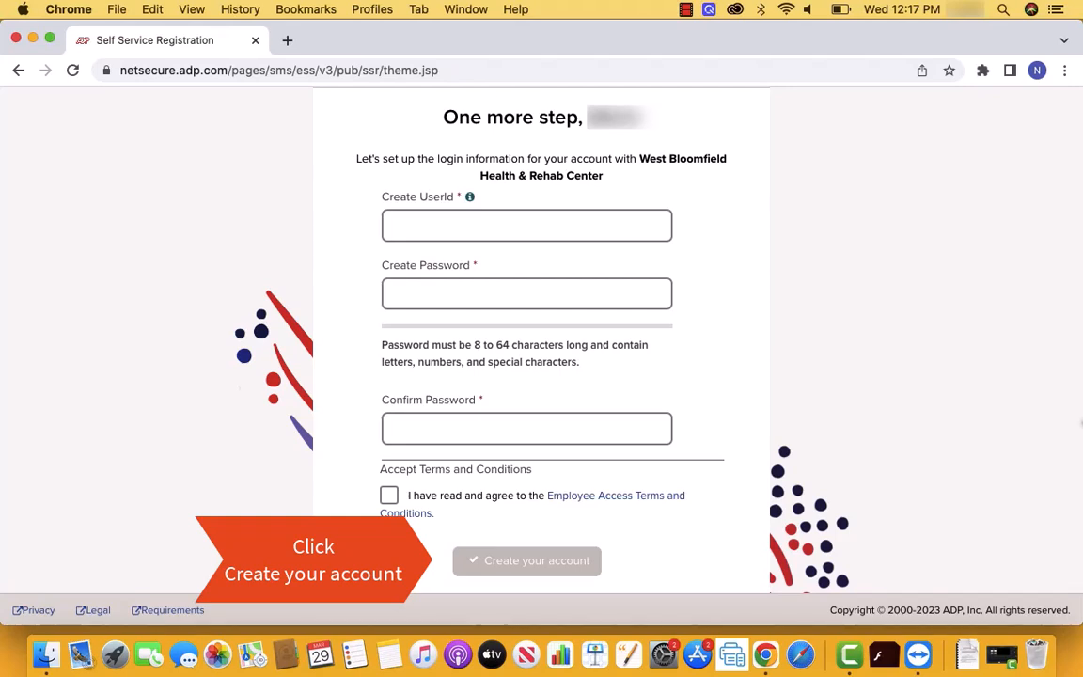
# - Create the account with a user ID, confirmed password and accepted terms
pyautogui.click(526, 561)
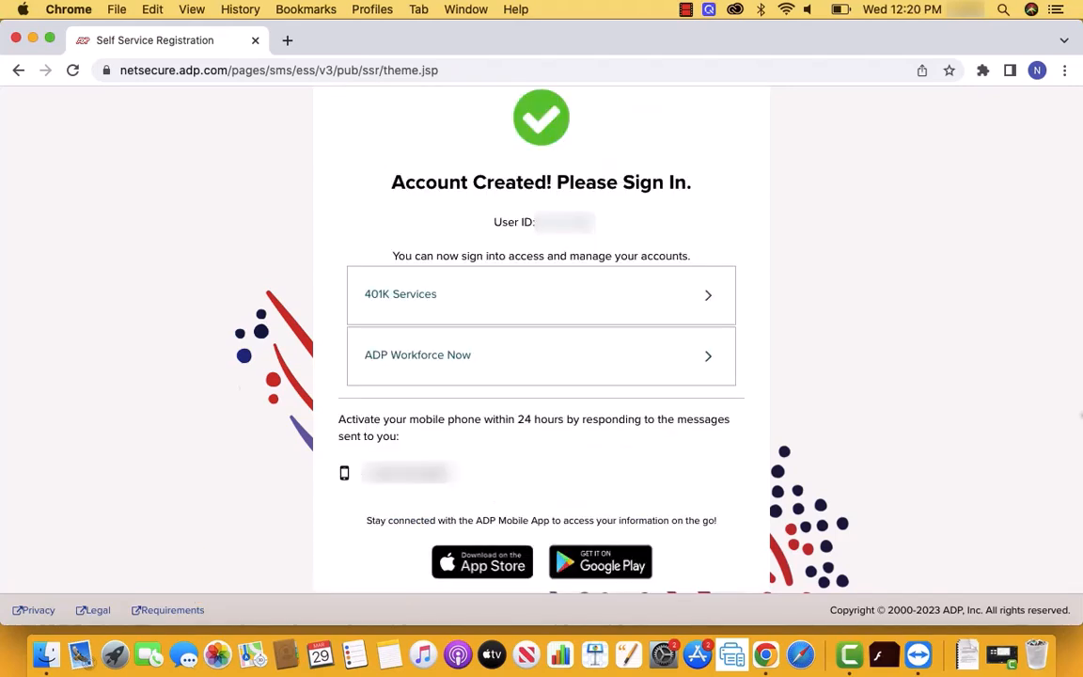